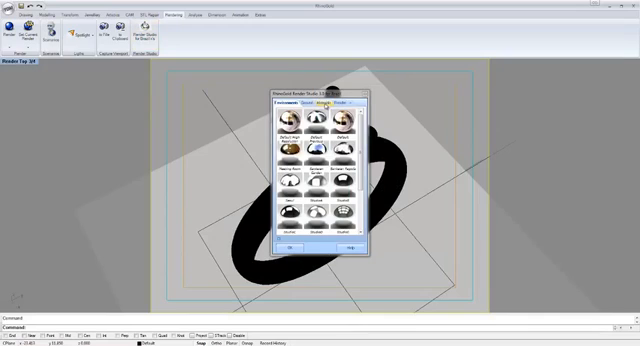
Step: Browse the Brazil material library from the metal presets down to the gold/orange set
click(328, 104)
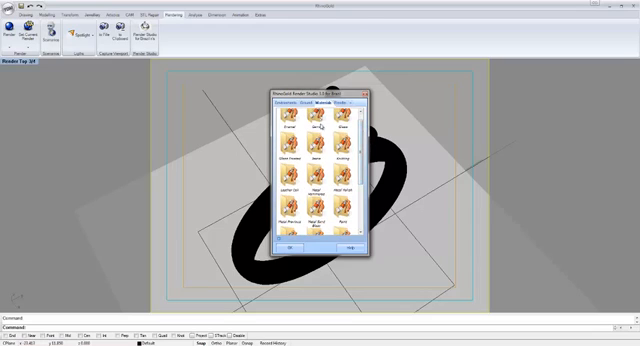
scroll(down, 3)
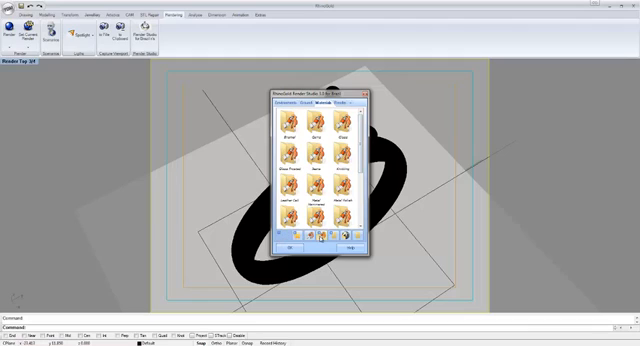
mouse_move(324, 242)
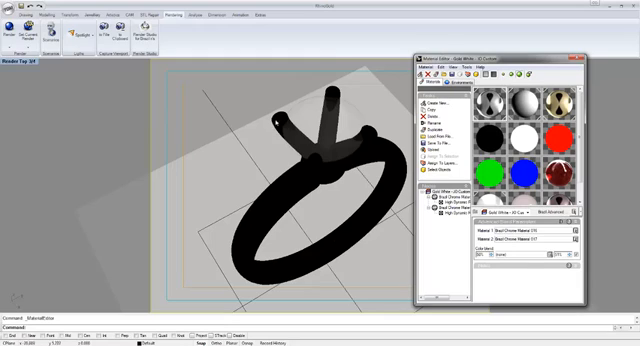
mouse_move(278, 120)
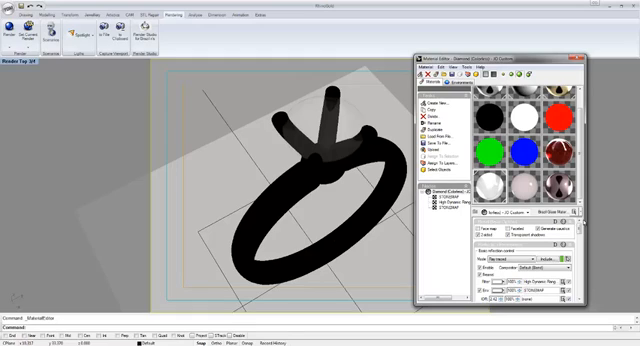
mouse_move(580, 224)
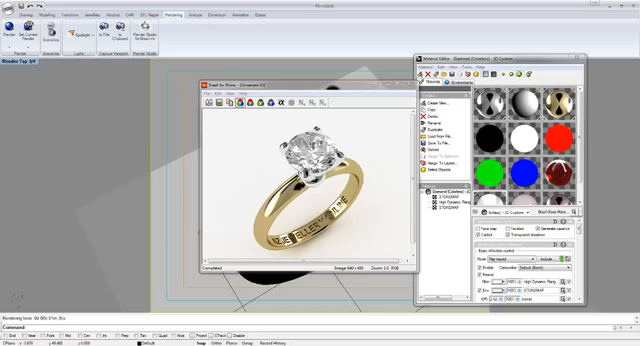
mouse_move(258, 146)
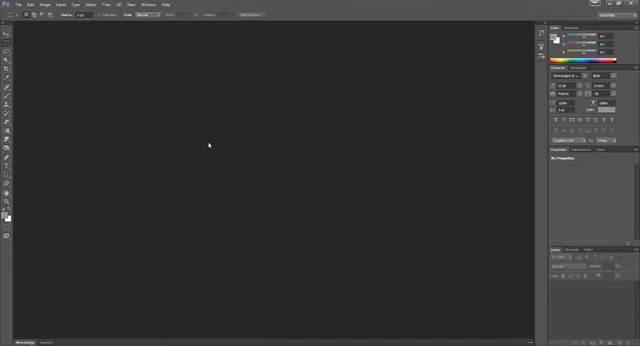
mouse_move(180, 128)
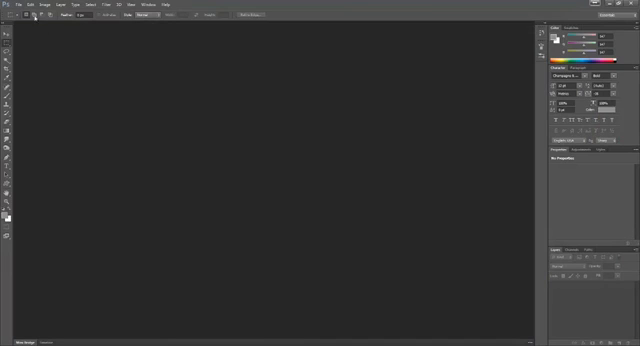
Step: Reach the File menu in the empty Photoshop workspace to bring in the ring render
click(8, 8)
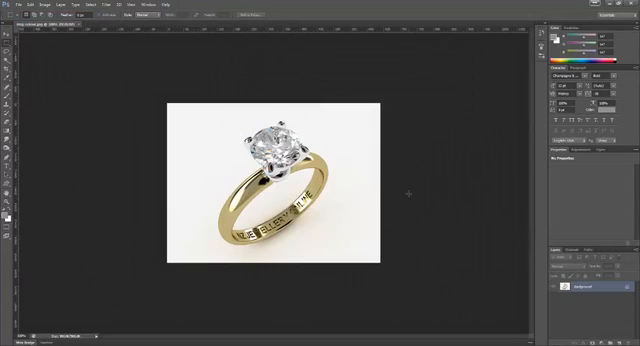
mouse_move(390, 234)
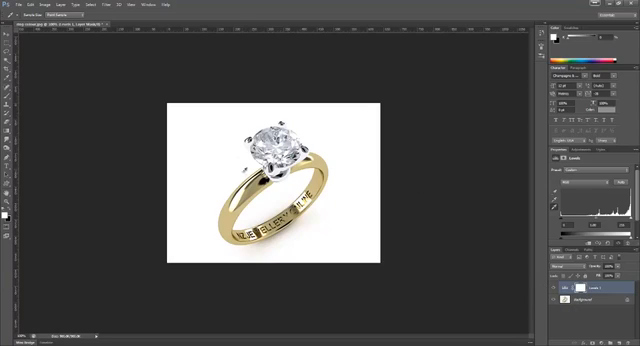
mouse_move(368, 108)
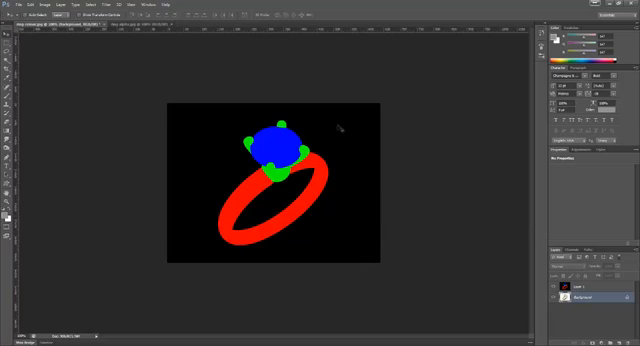
mouse_move(408, 228)
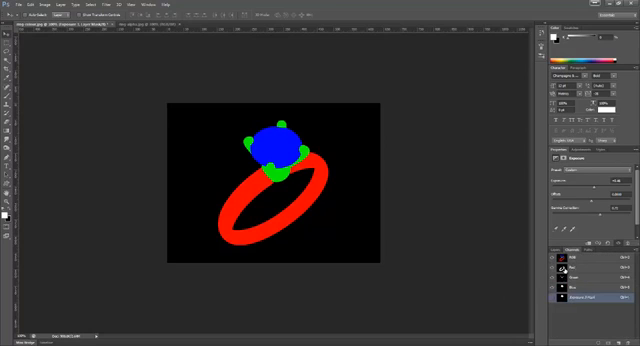
click(590, 270)
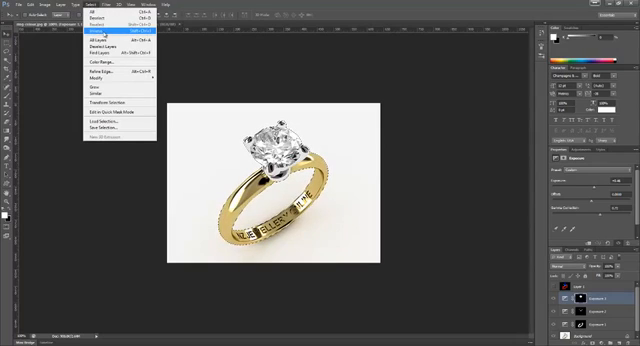
mouse_move(108, 28)
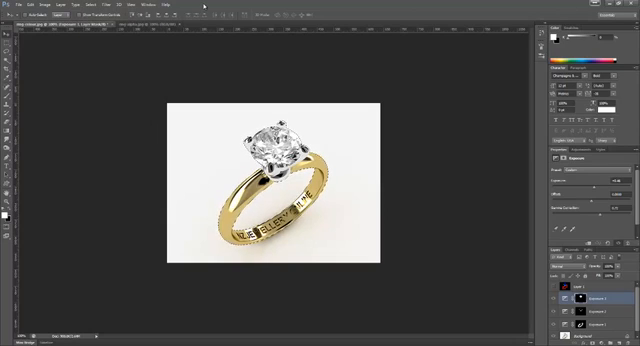
Step: Select the whole canvas (Ctrl+A) in preparation for the masked Exposure adjustment
key(ctrl+a)
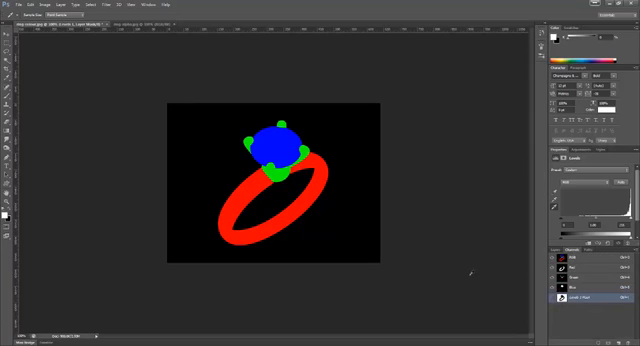
mouse_move(480, 270)
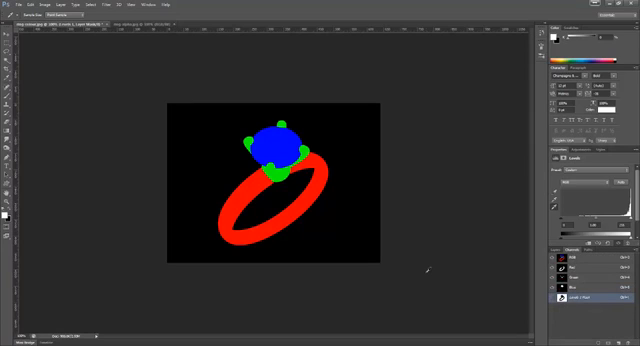